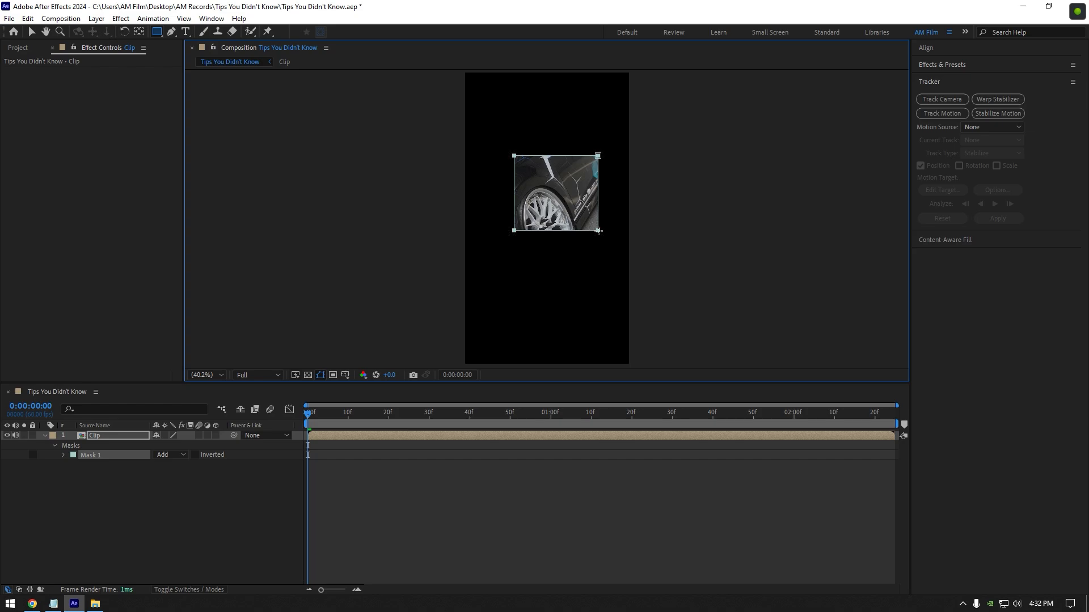
Switch Mask 1 from Add to Subtract, cutting a square hole in the car footage
click(170, 454)
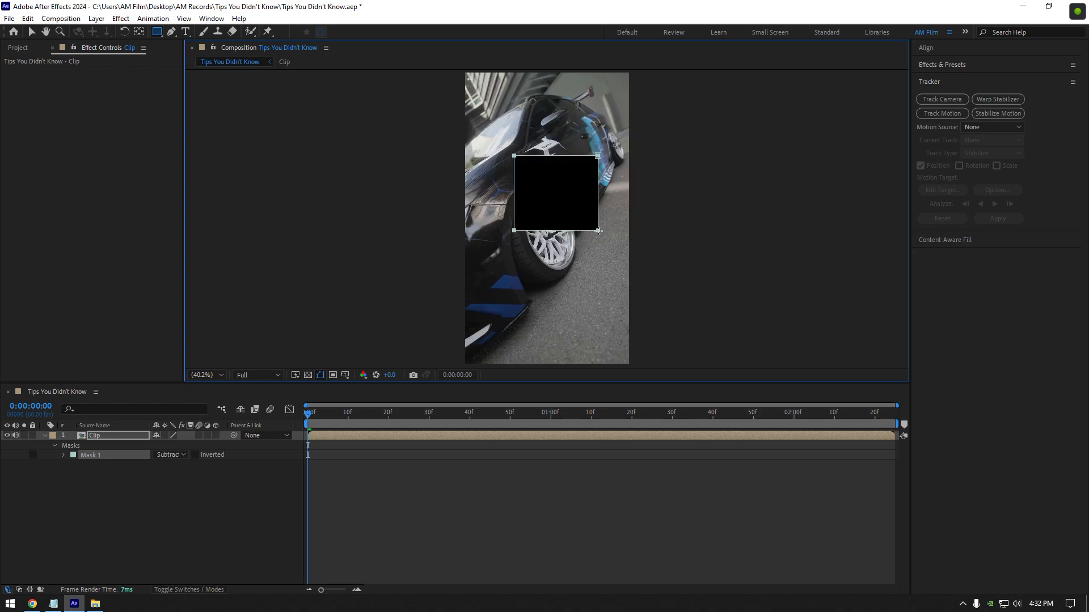
click(170, 455)
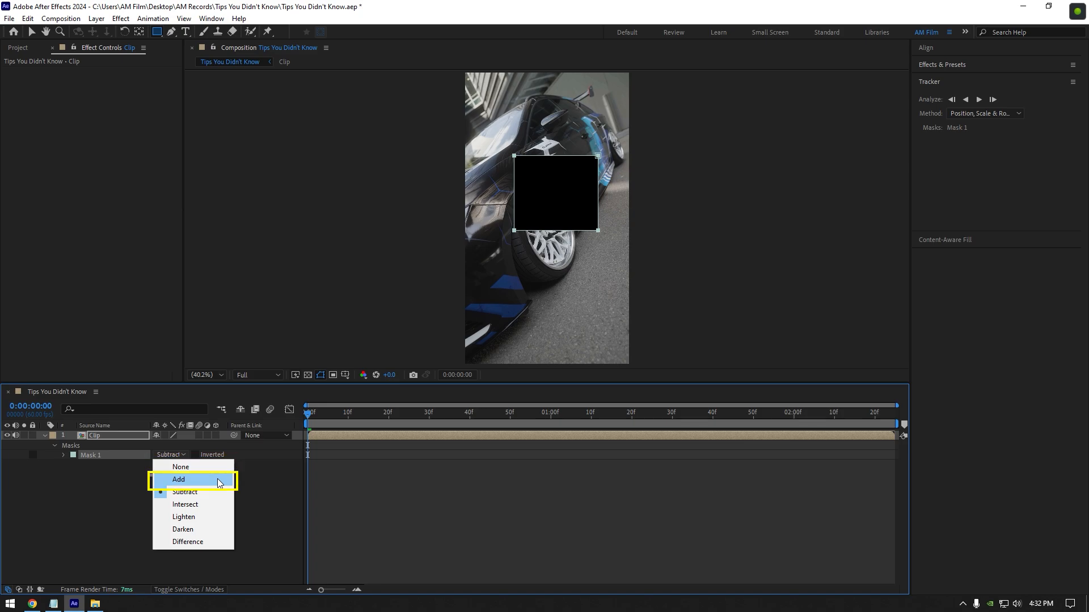
mouse_move(192, 504)
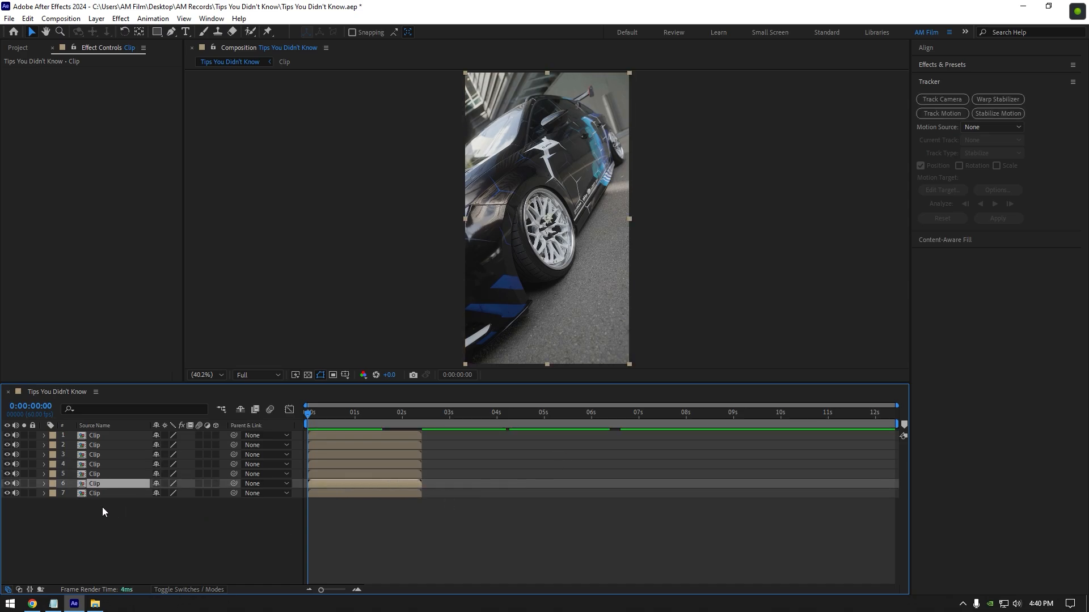
Apply Keyframe Assistant's Sequence Layers to the seven selected Clip layers
click(152, 19)
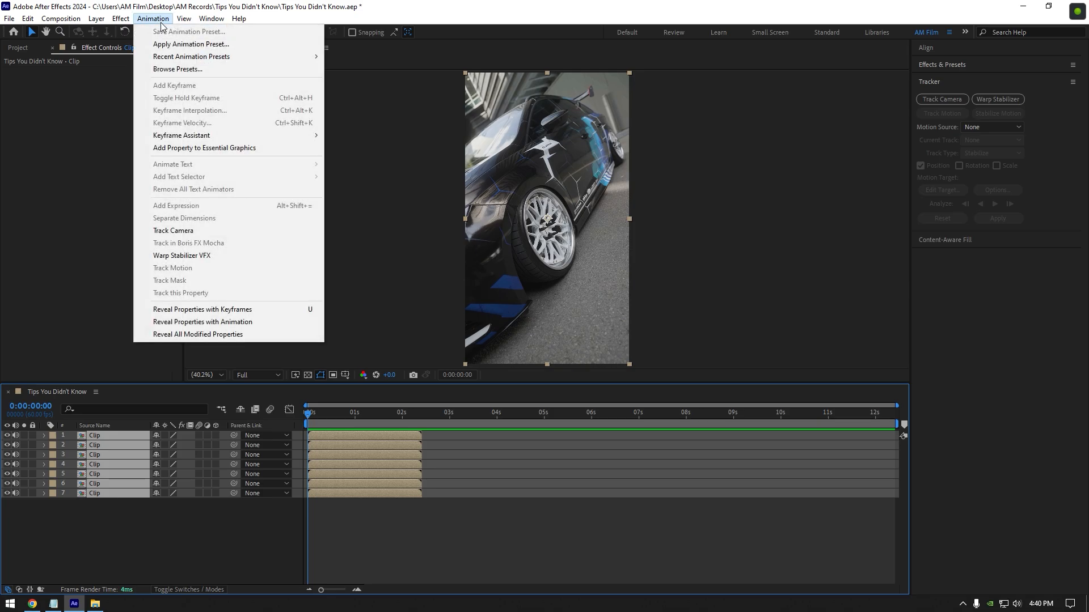
mouse_move(182, 135)
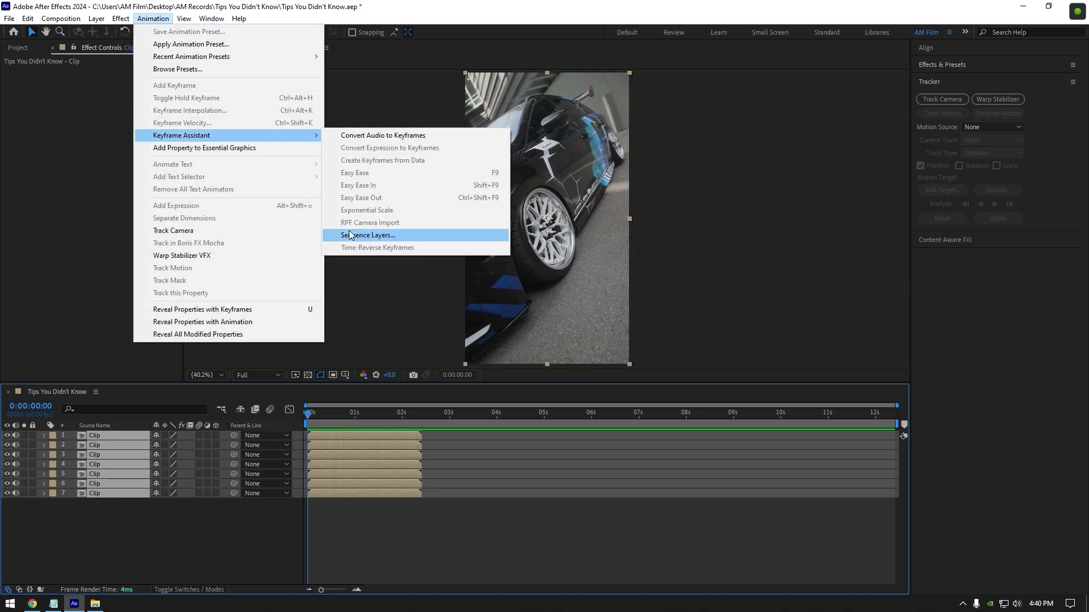
click(369, 235)
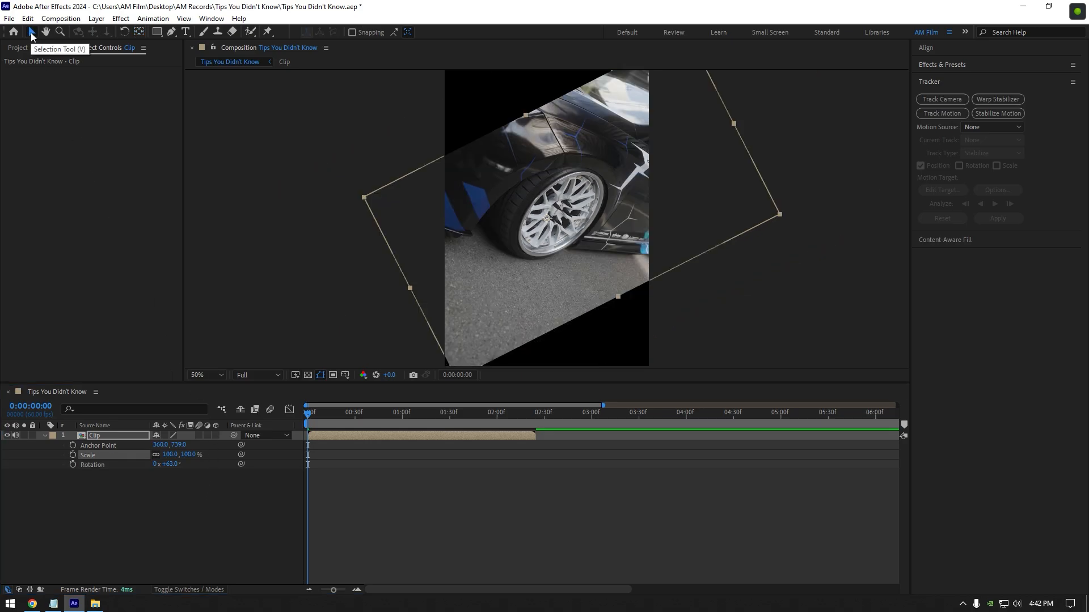
Reset the clip's rotation to 0° so the footage stands upright
click(126, 32)
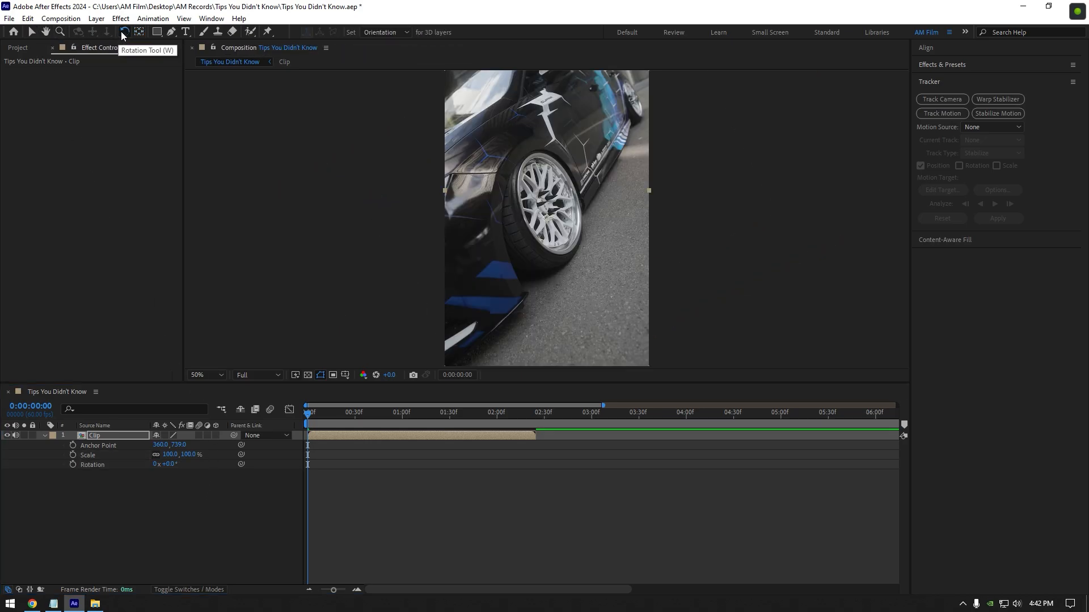
click(137, 33)
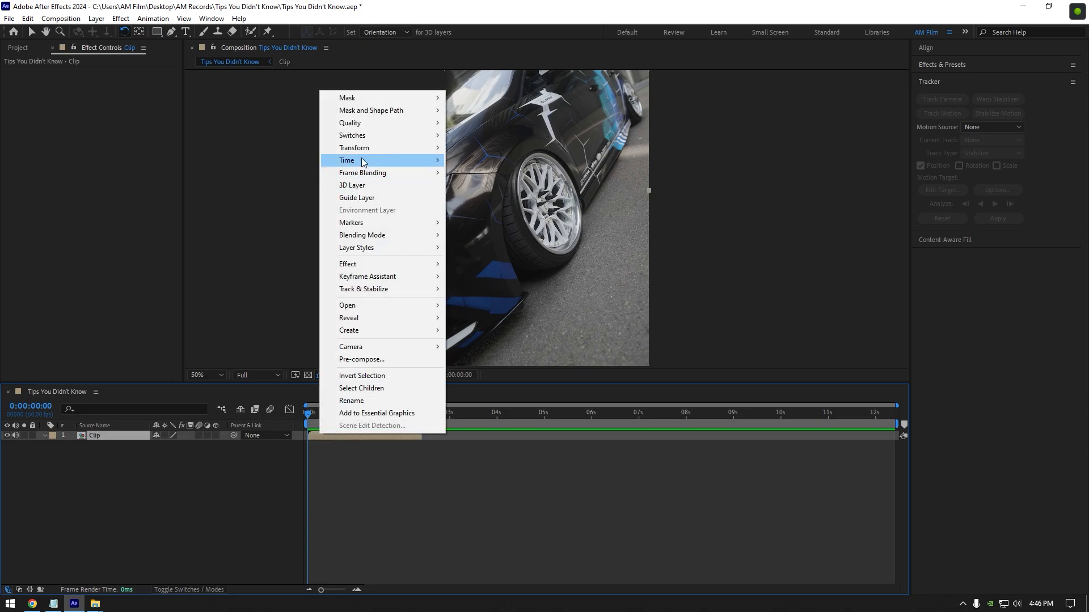
mouse_move(347, 160)
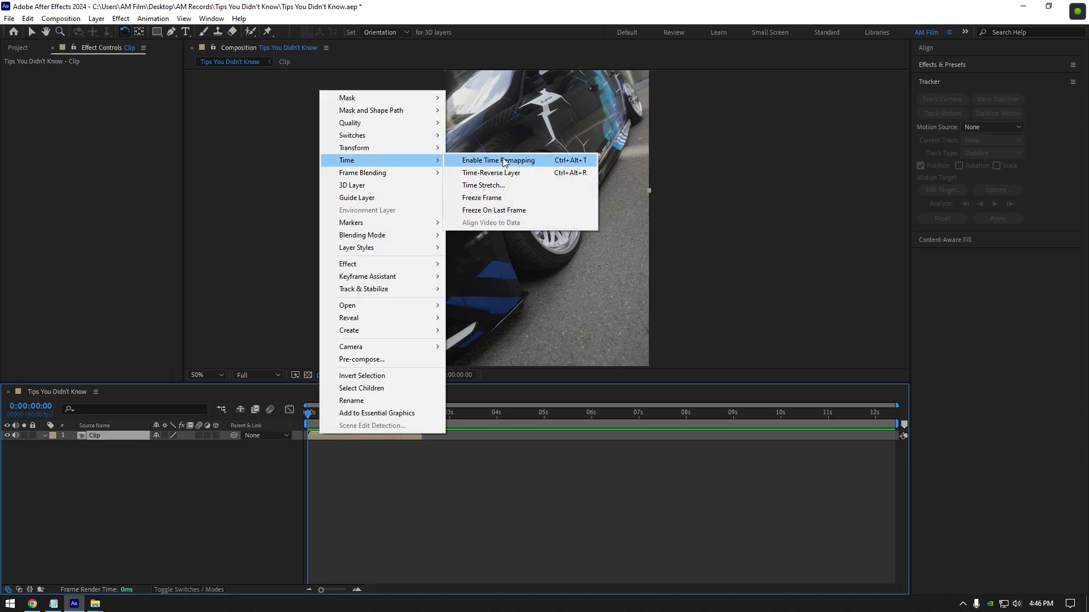
Enable time remapping on the Clip layer and add a loopOut() expression to Time Remap
click(498, 160)
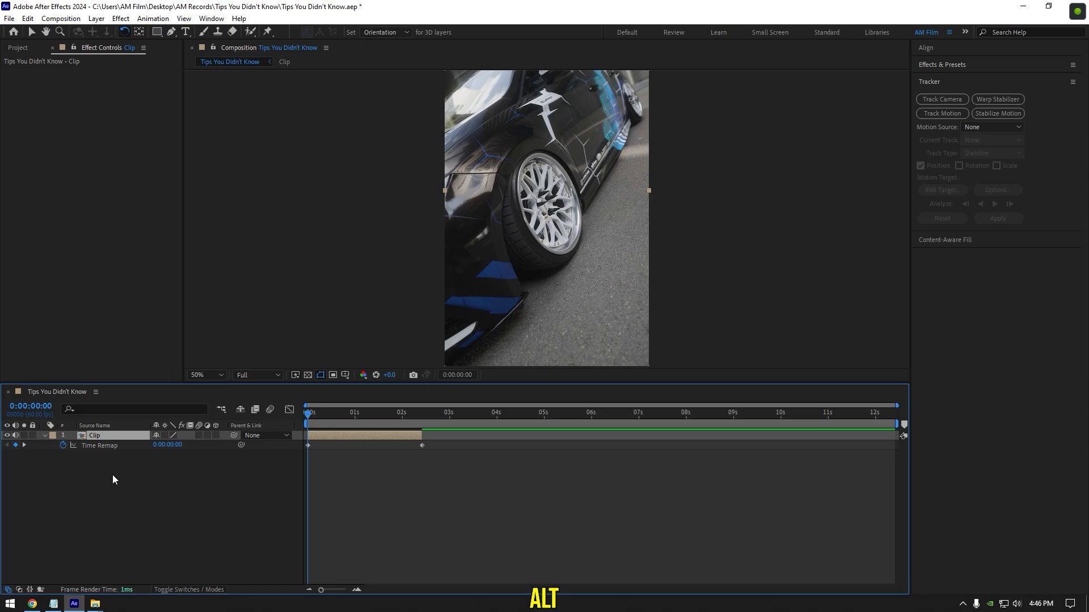
click(59, 445)
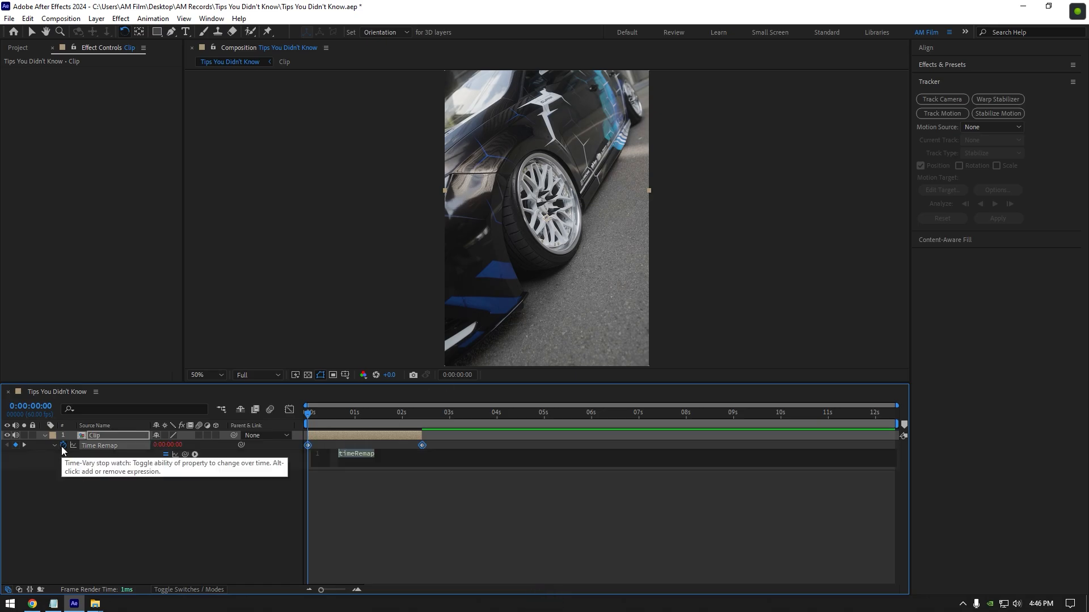
text(loop)
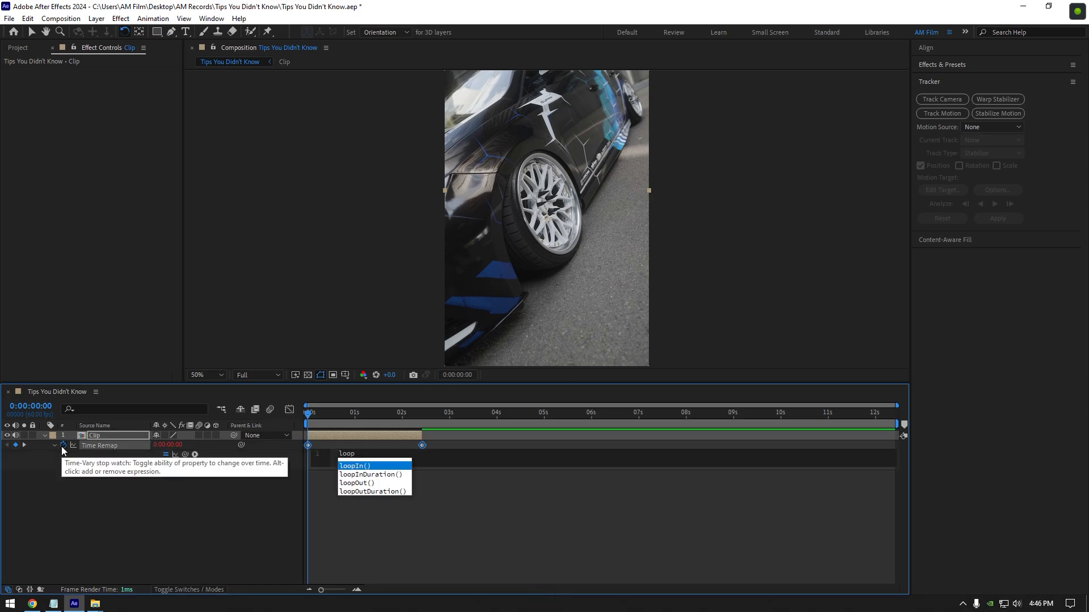
click(357, 482)
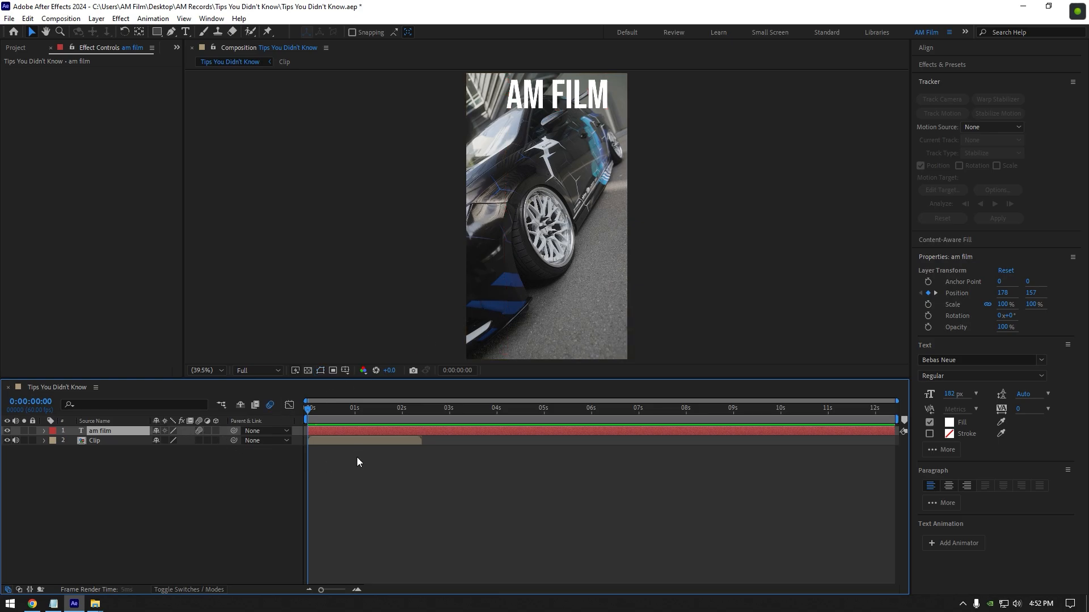
Jump into the title's movement and set the composition's shutter angle to 720°
click(397, 408)
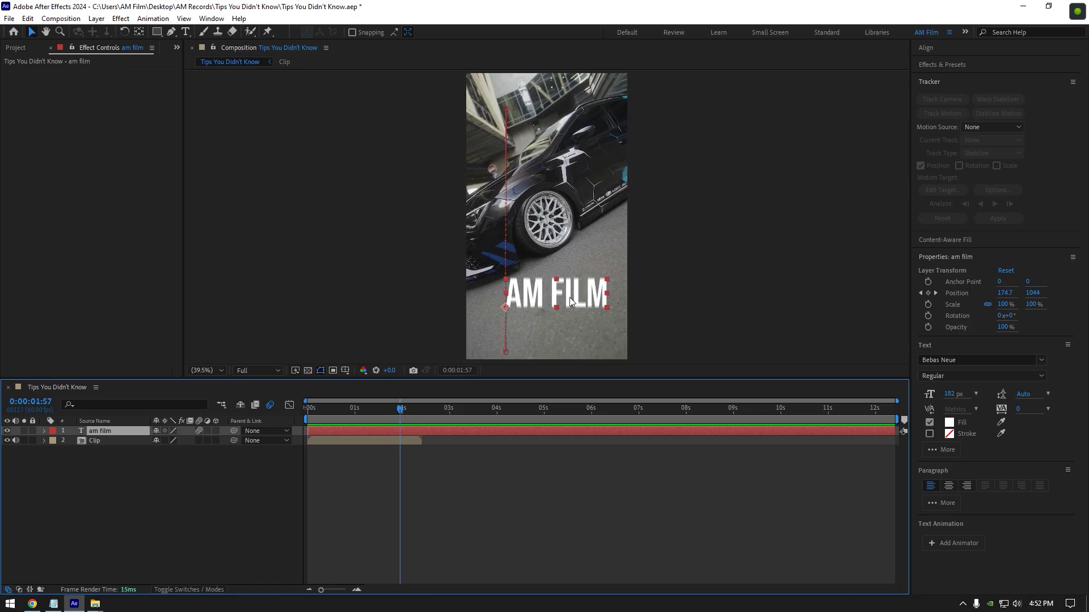
click(63, 19)
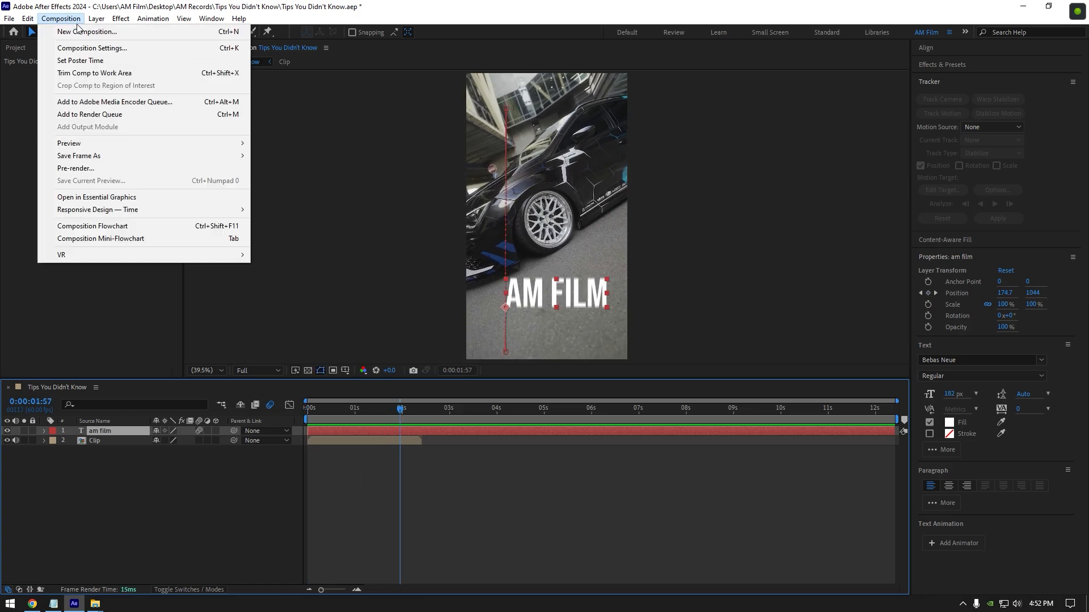
click(96, 47)
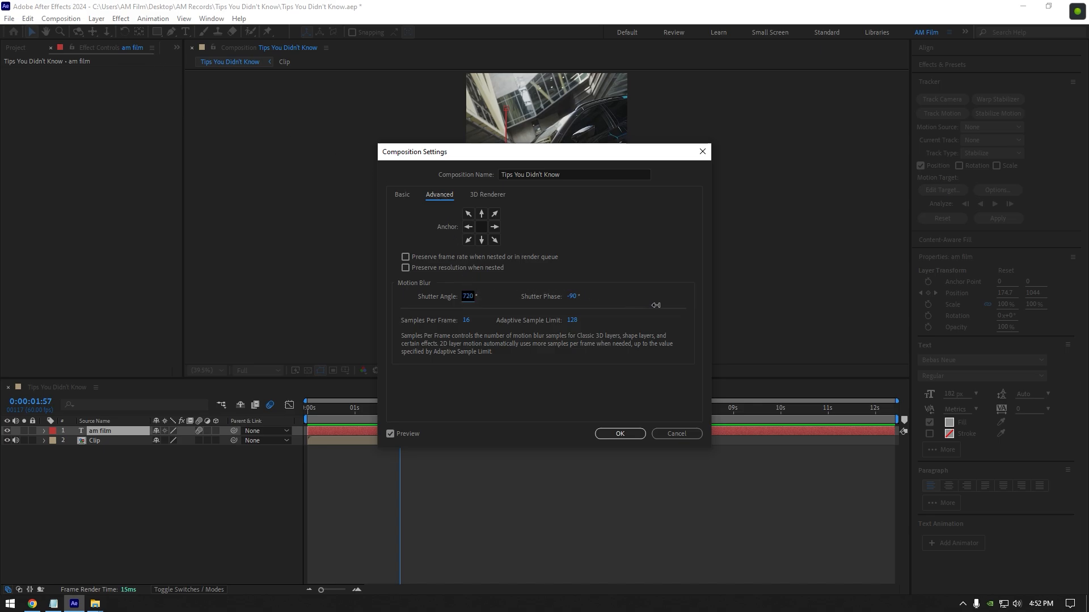
click(620, 434)
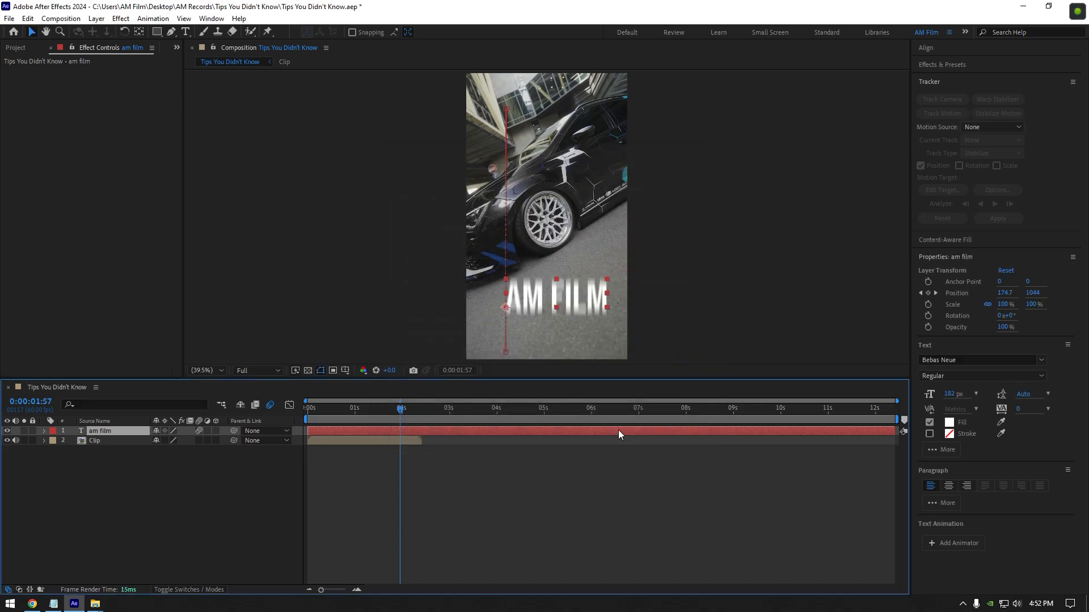